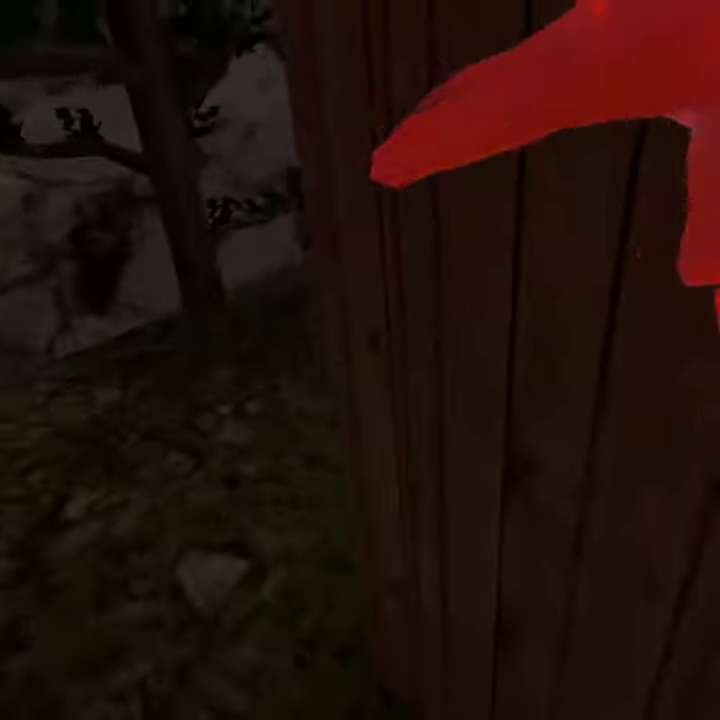
mouse_move(360, 360)
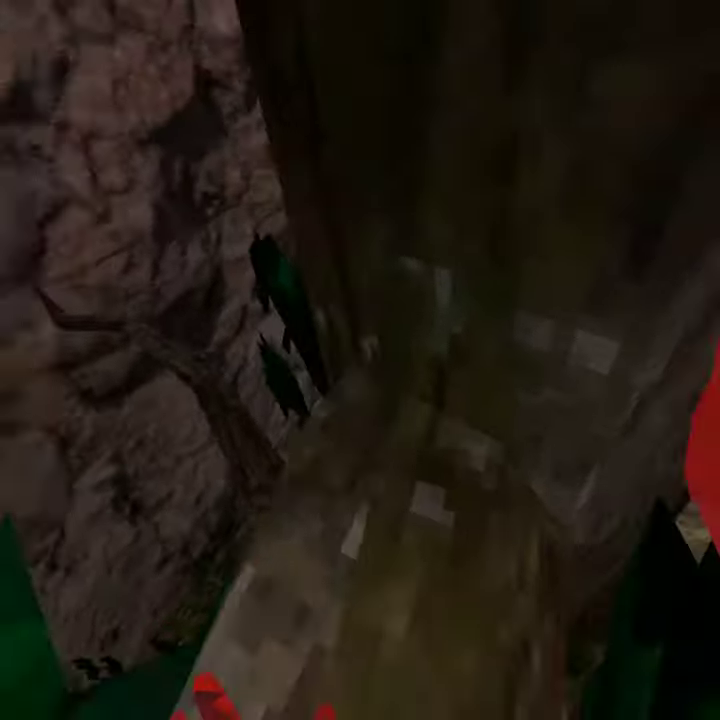
mouse_move(360, 360)
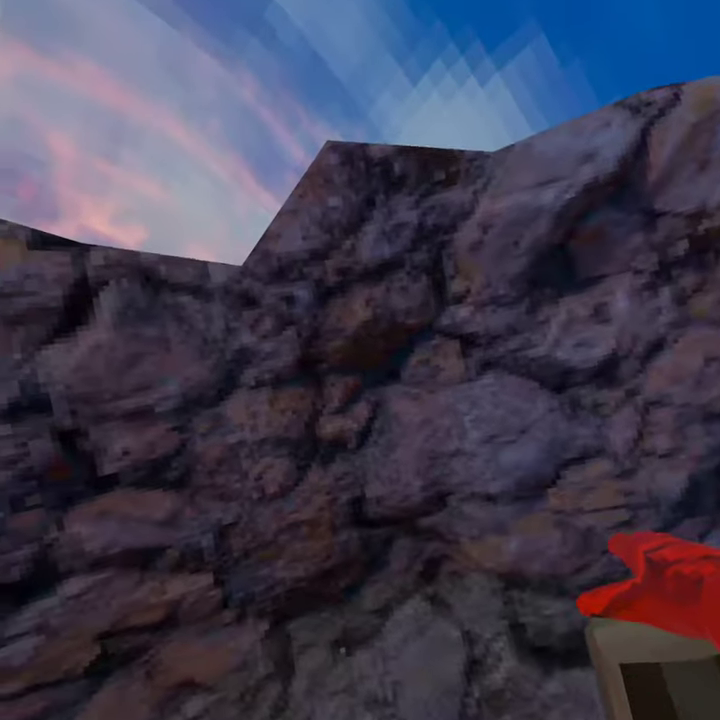
mouse_move(360, 360)
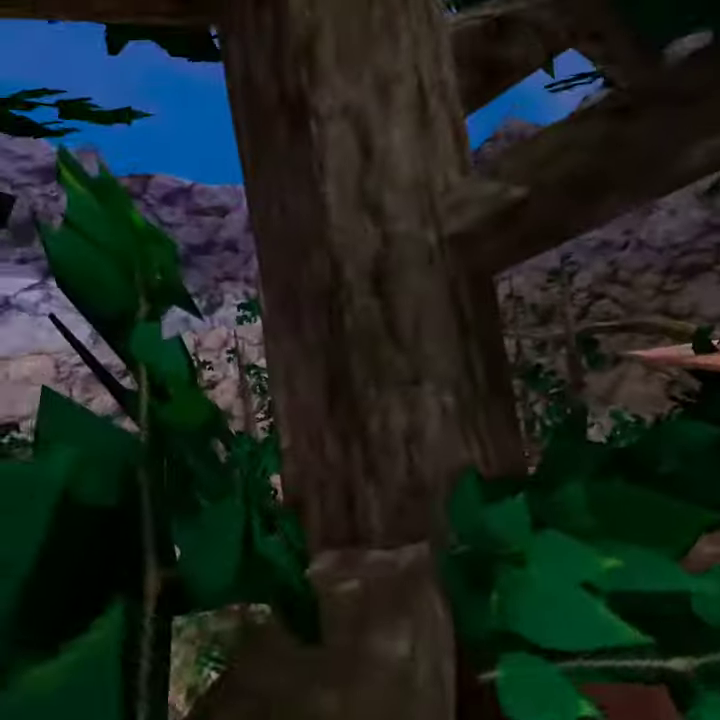
mouse_move(360, 360)
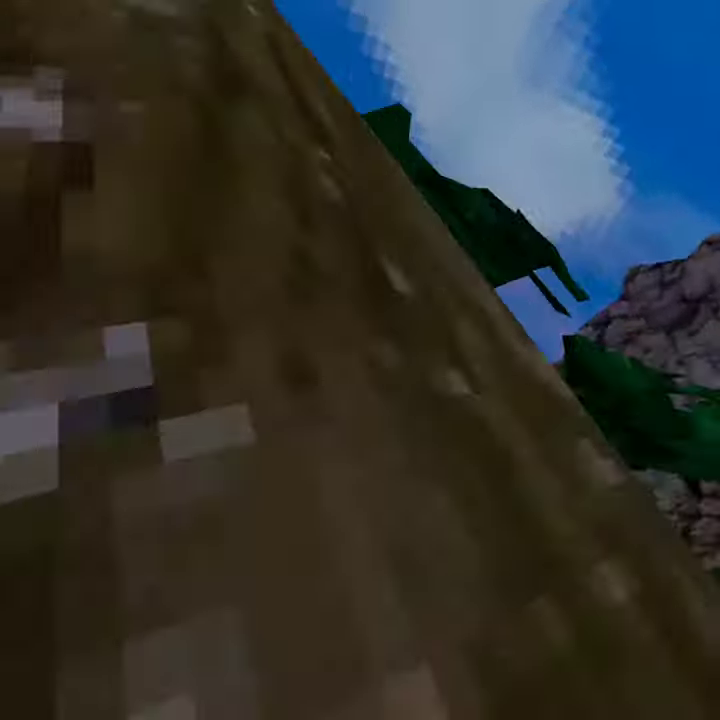
mouse_move(360, 360)
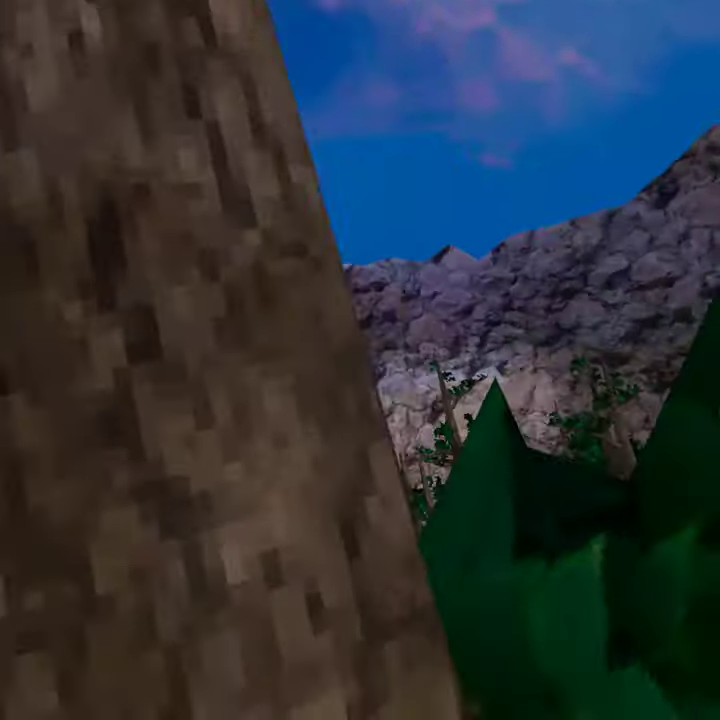
mouse_move(360, 360)
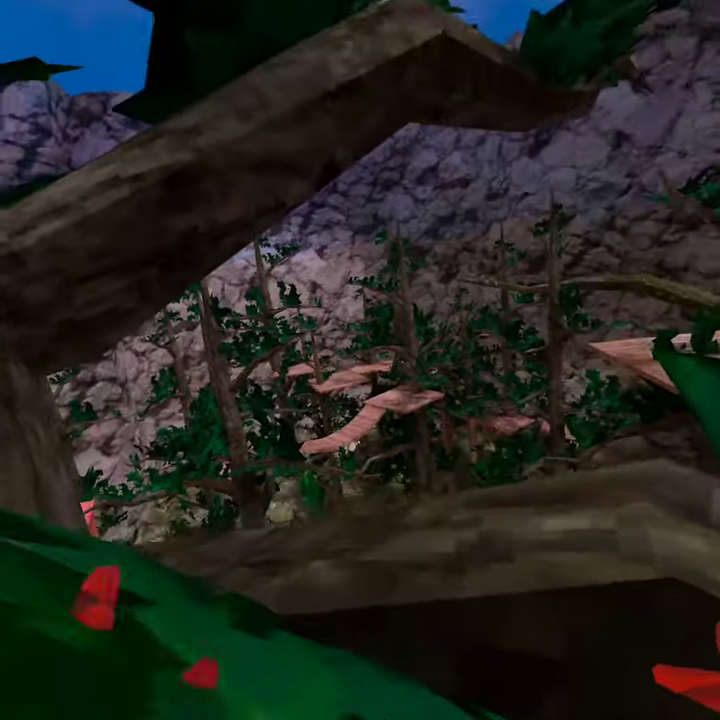
mouse_move(360, 360)
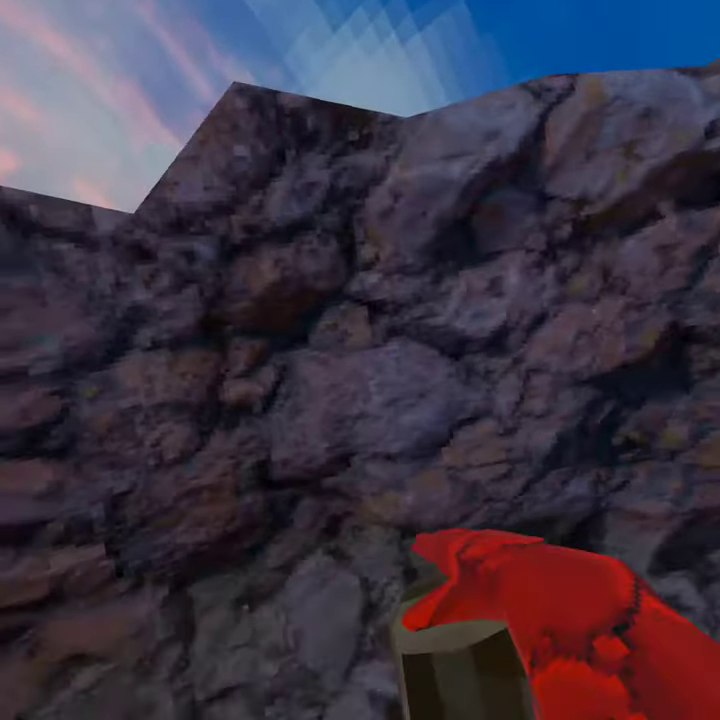
mouse_move(360, 360)
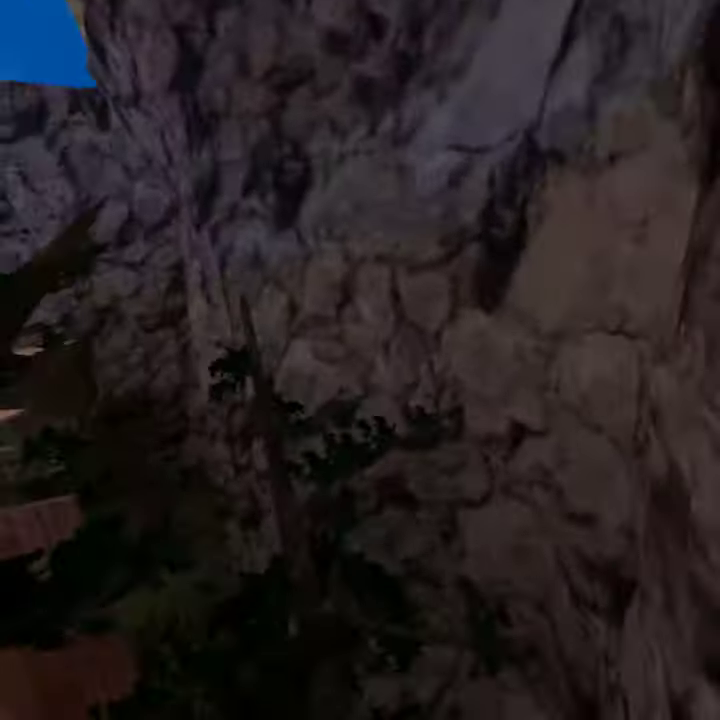
mouse_move(360, 360)
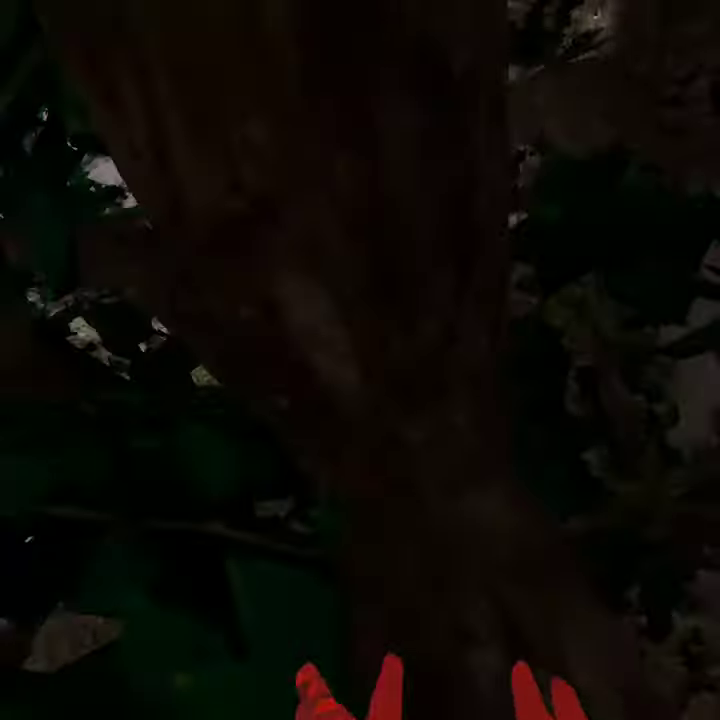